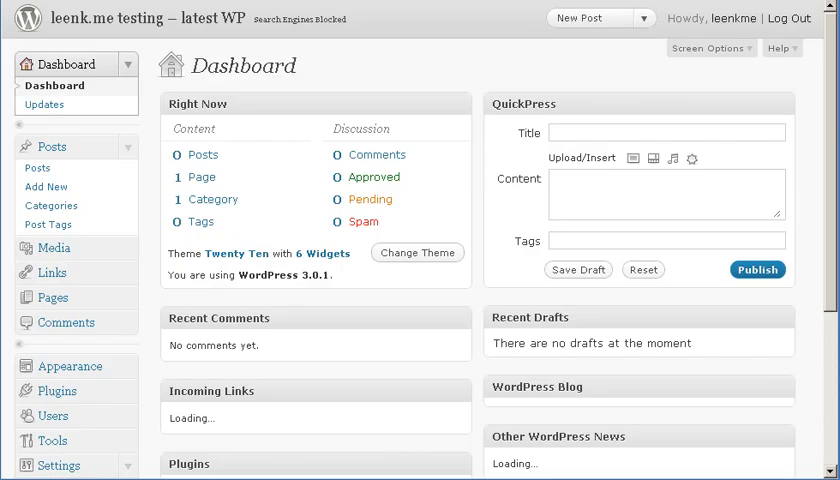
Step: Enable Twitter posting in the leenk.me plugin settings and save
scroll("down", 3)
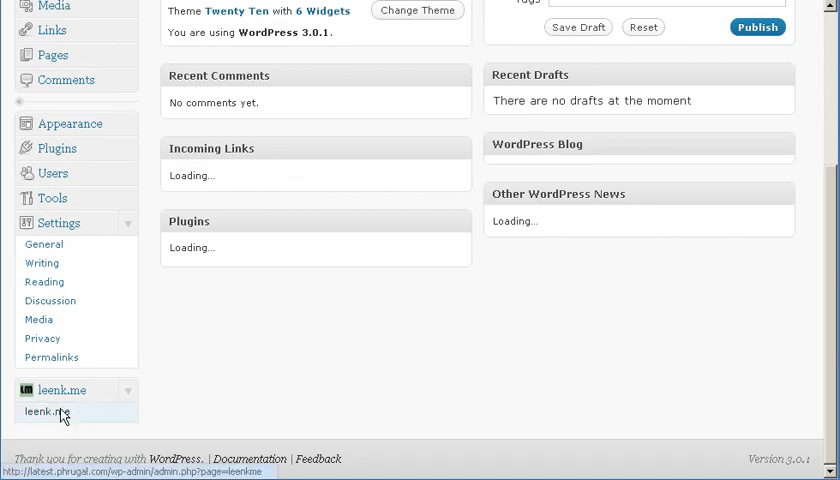
left_click(52, 412)
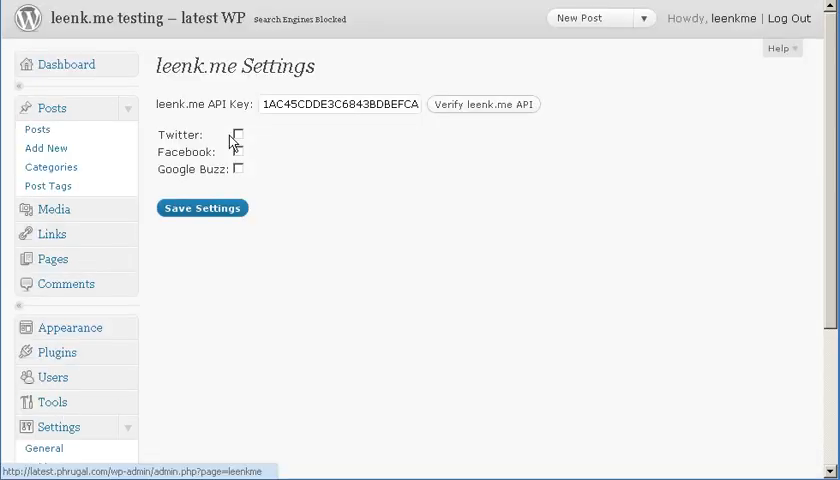
left_click(236, 136)
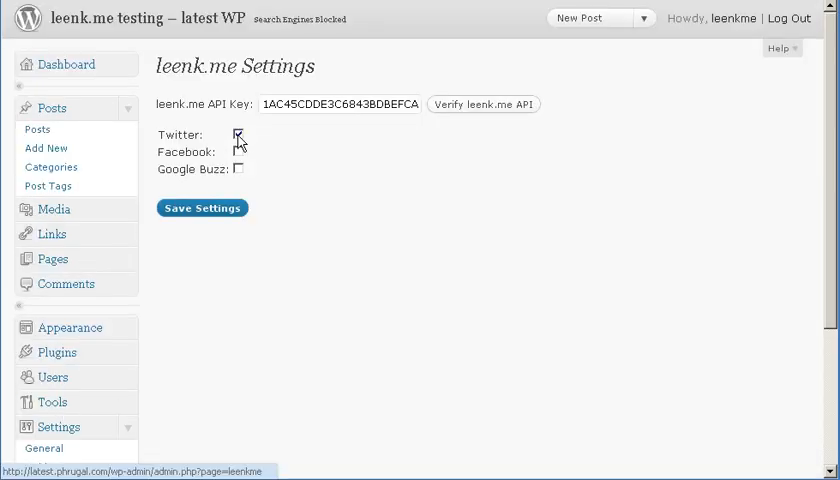
left_click(202, 208)
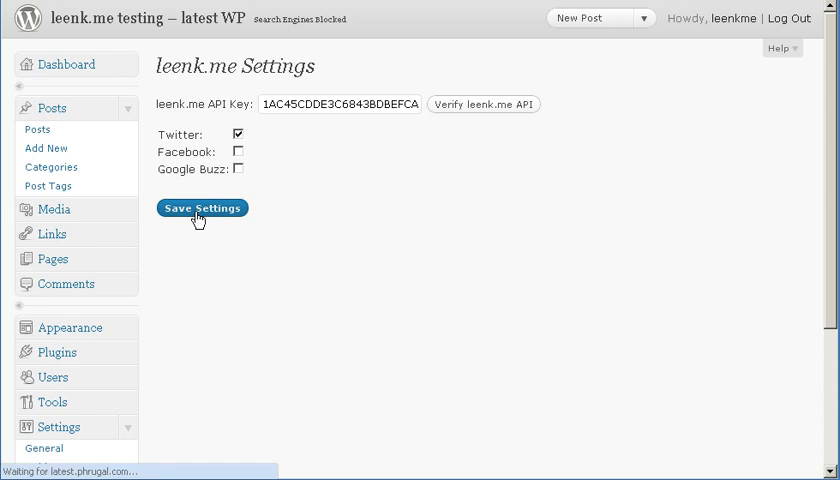
scroll("down", 3)
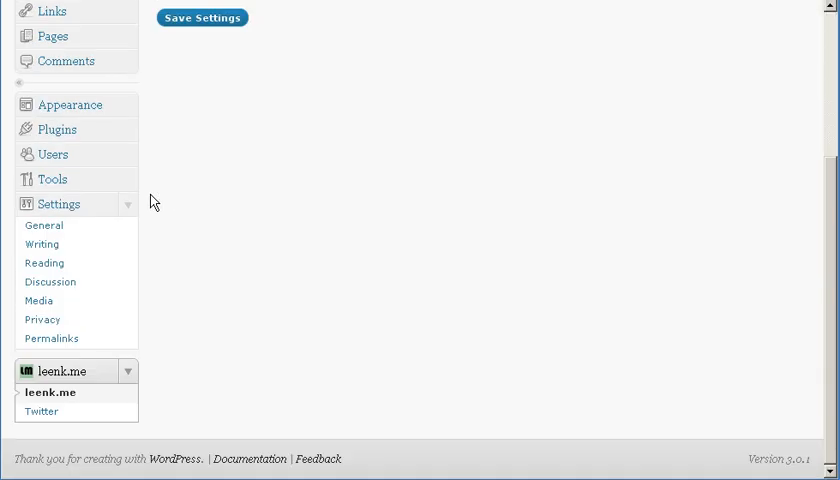
mouse_move(42, 412)
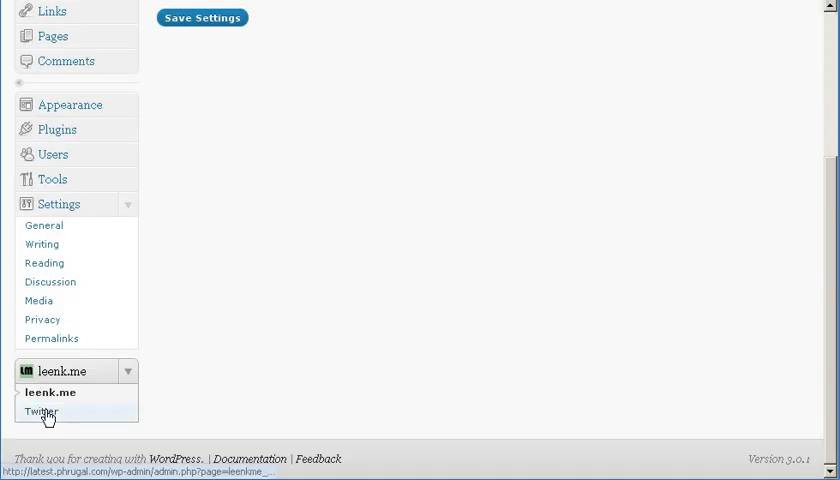
Step: Review the leenk.me Twitter settings with tweet format 'Blogged %TITLE%: %URL%'
left_click(42, 412)
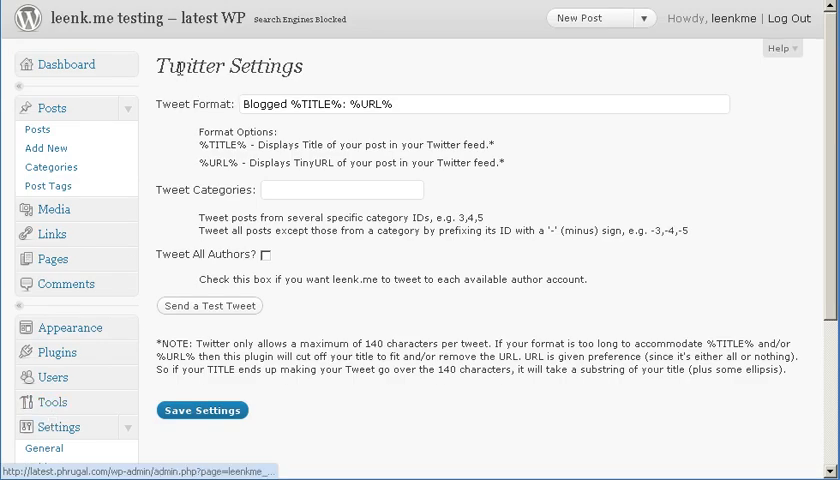
mouse_move(208, 160)
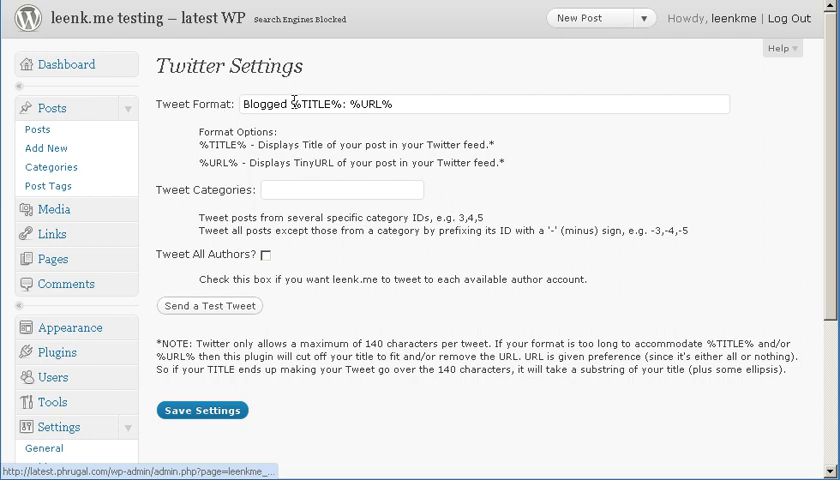
double_click(316, 104)
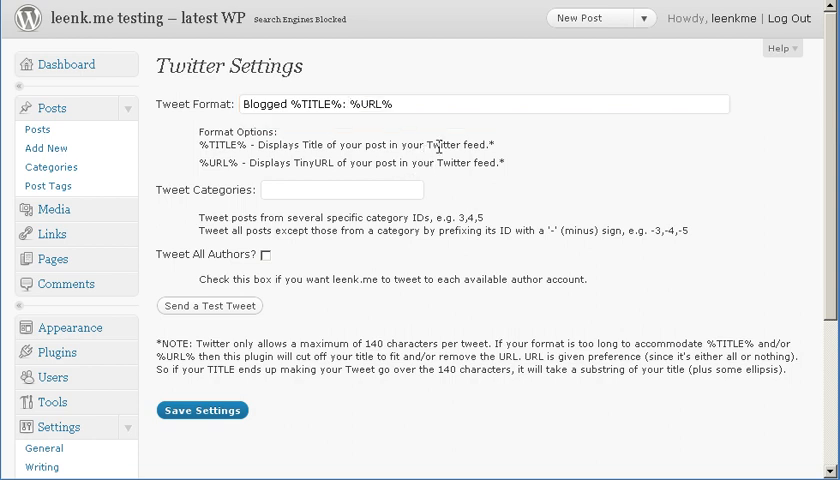
mouse_move(438, 142)
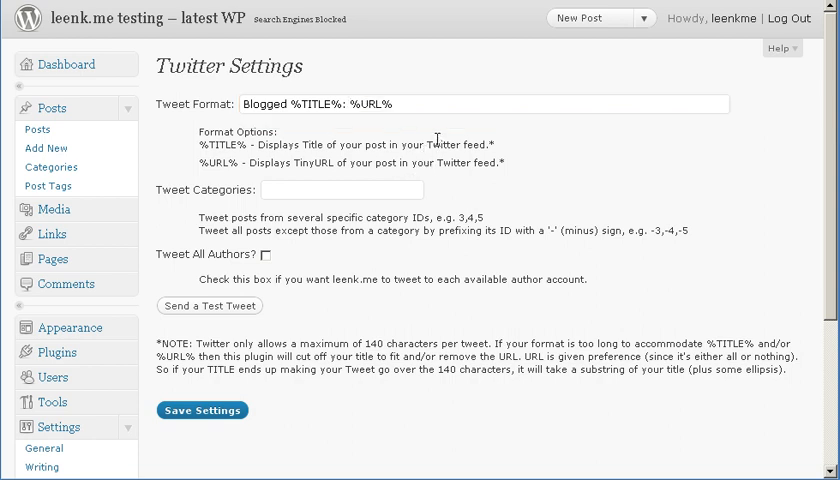
mouse_move(436, 140)
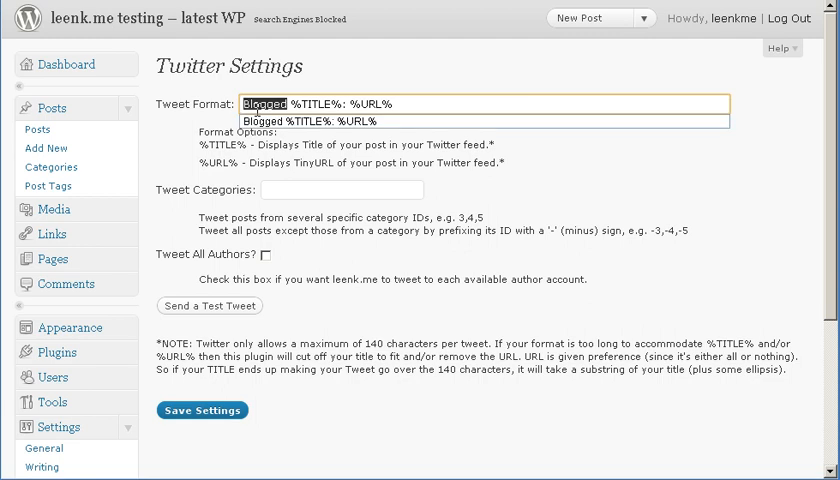
left_click(304, 120)
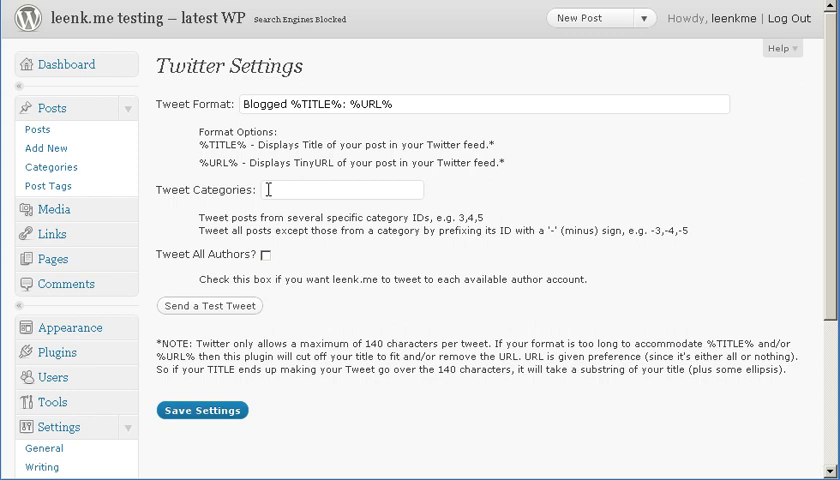
mouse_move(298, 190)
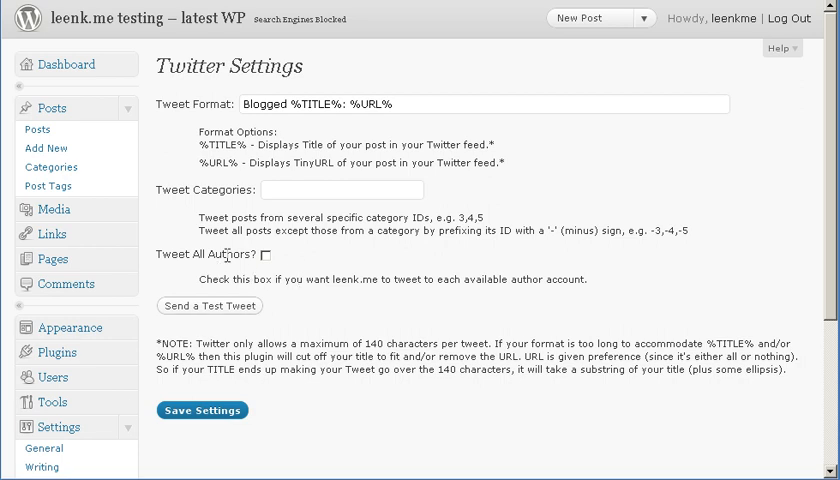
mouse_move(296, 260)
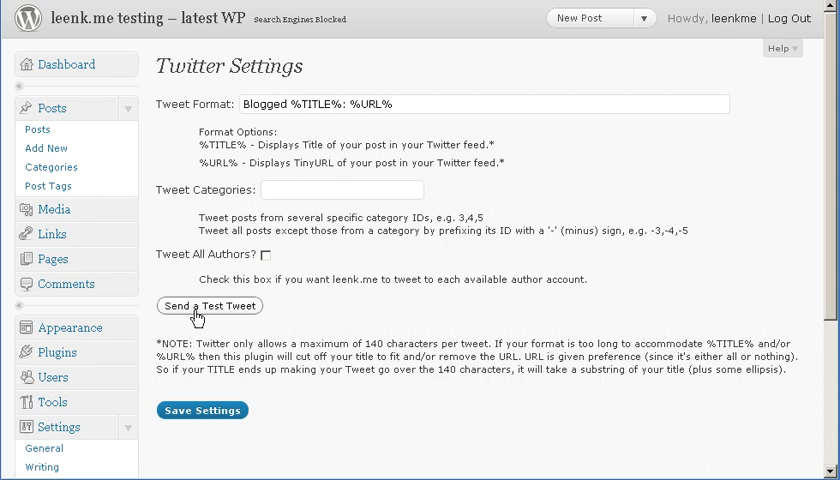
Step: Send a test tweet and acknowledge the '200: Successfully sent' confirmation
left_click(208, 306)
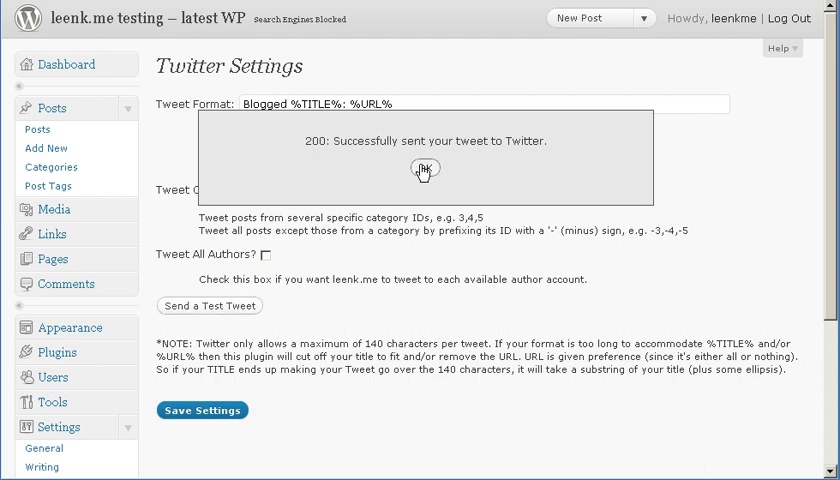
left_click(424, 168)
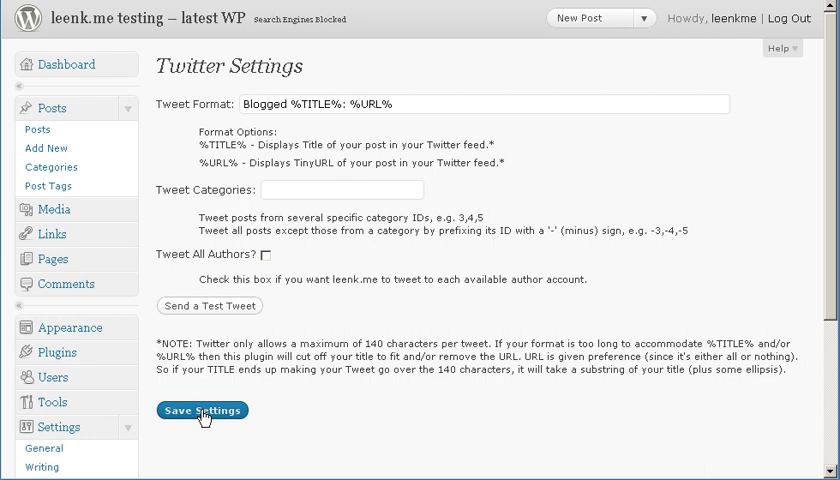
Step: Save the leenk.me Twitter settings, getting a Settings Updated confirmation
left_click(202, 410)
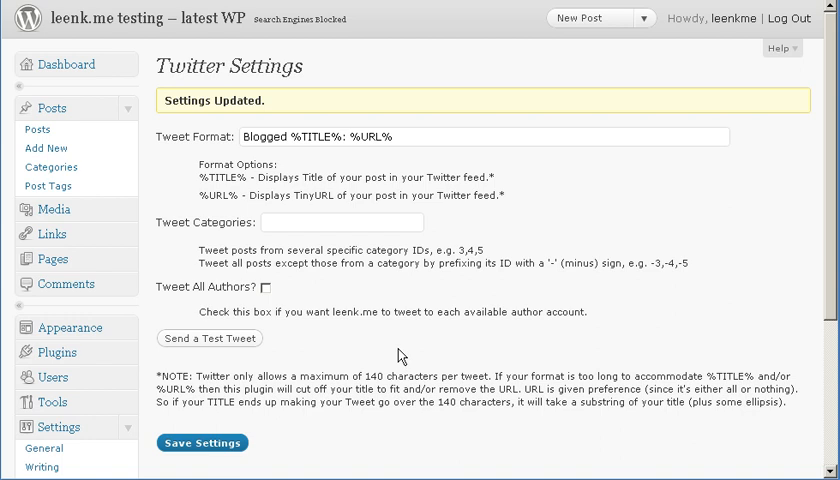
mouse_move(46, 148)
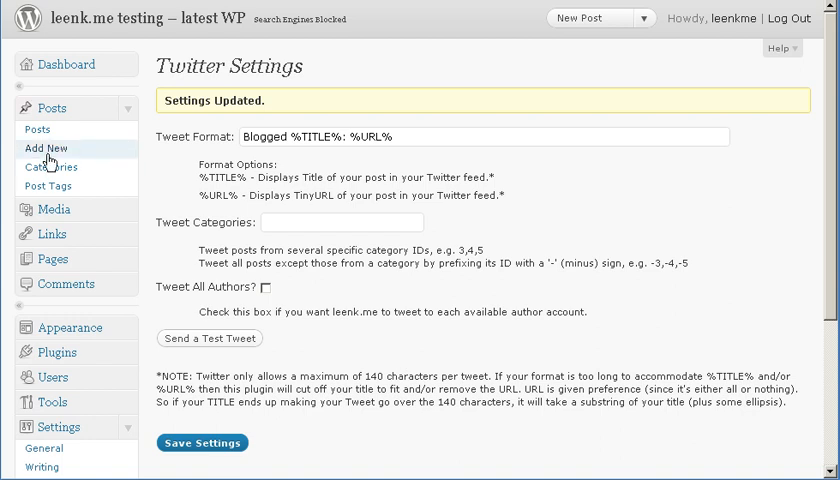
Step: Write a post titled 'First Post' with body 'testing', publish it, and go to Twitter
left_click(48, 148)
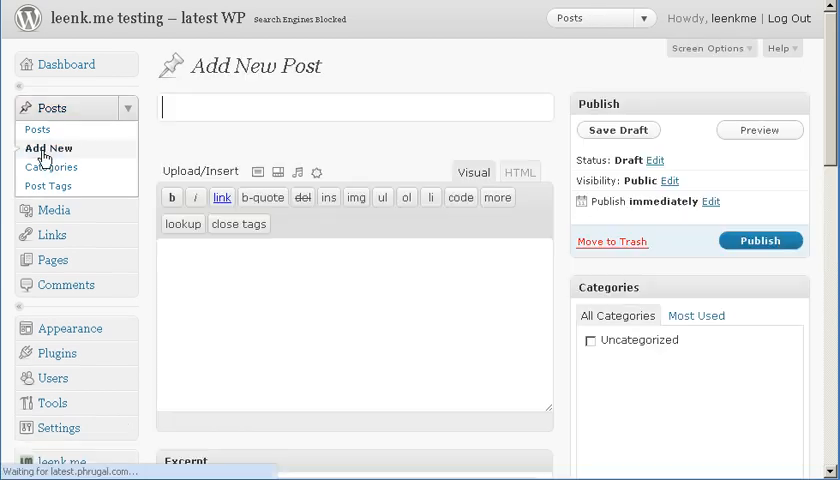
type("First")
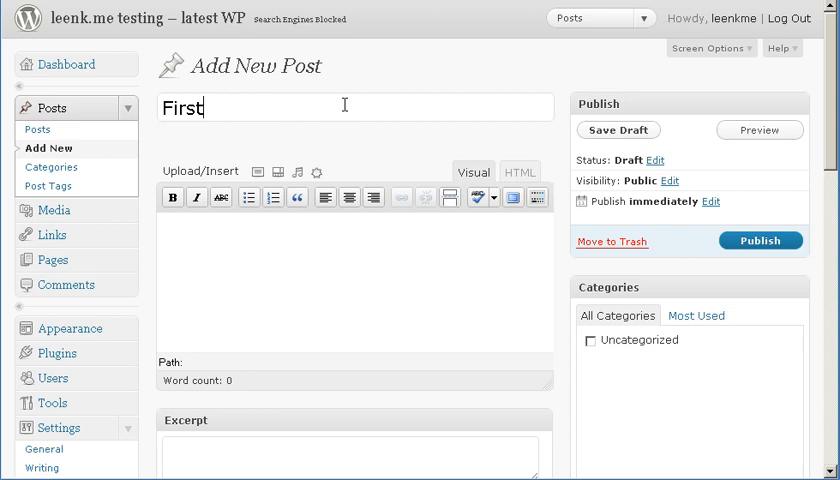
type("Post")
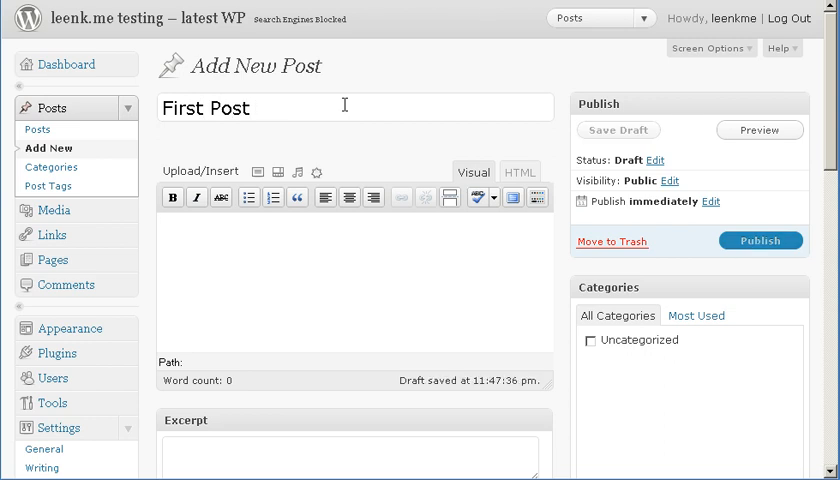
type("testion")
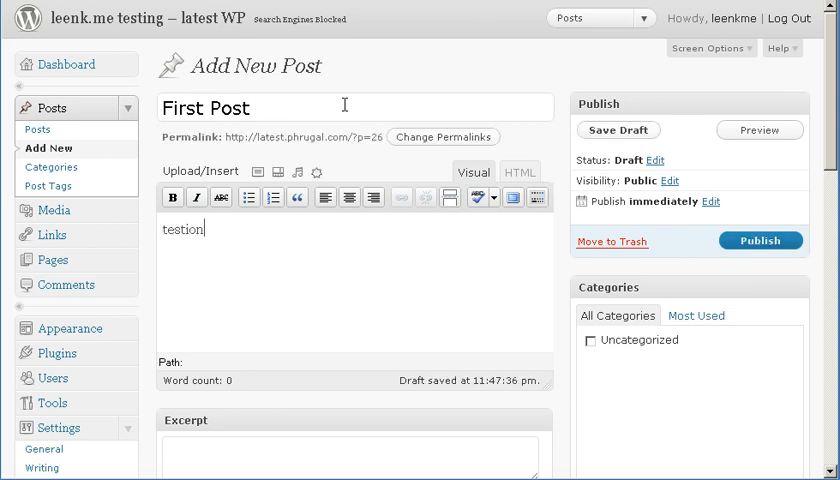
type("testing")
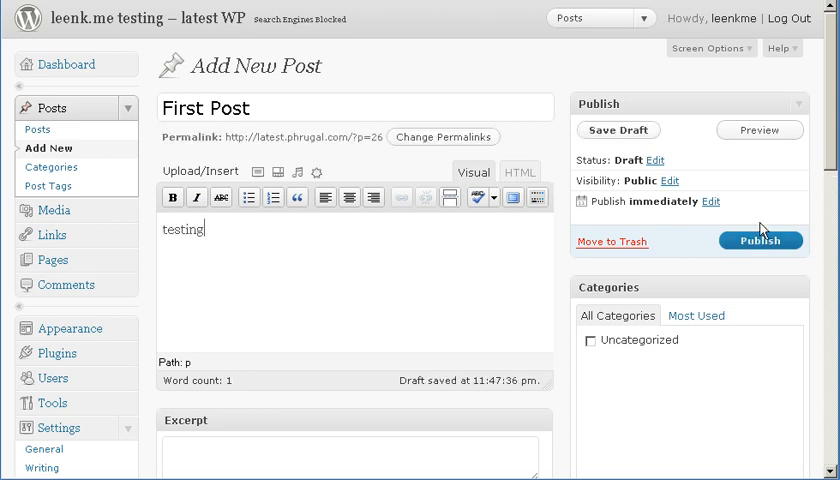
left_click(760, 240)
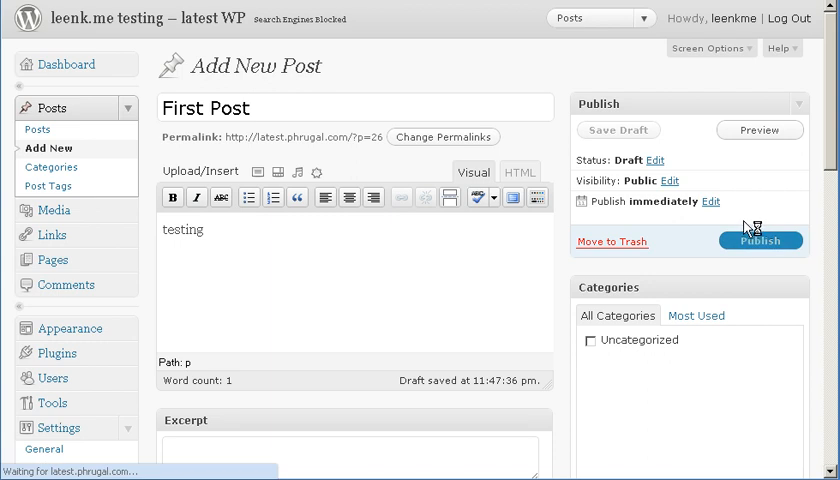
left_click(760, 240)
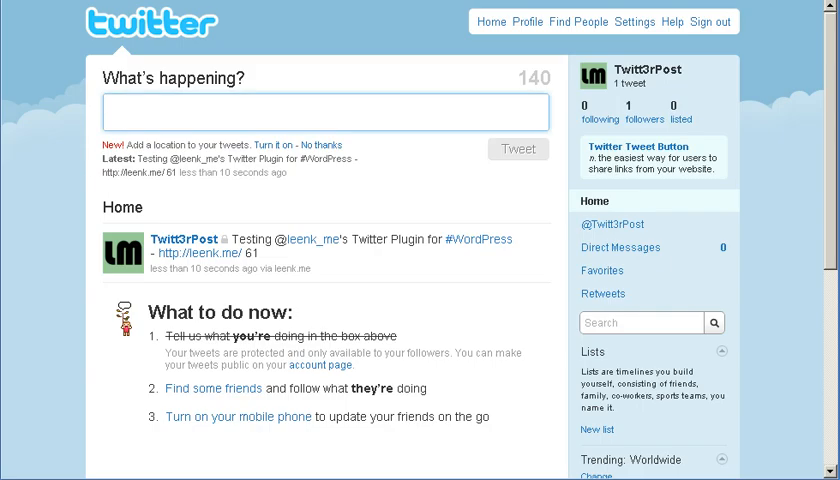
Step: Refresh the Twitter timeline to show the new 'Blogged First Post' tweet
left_click(518, 148)
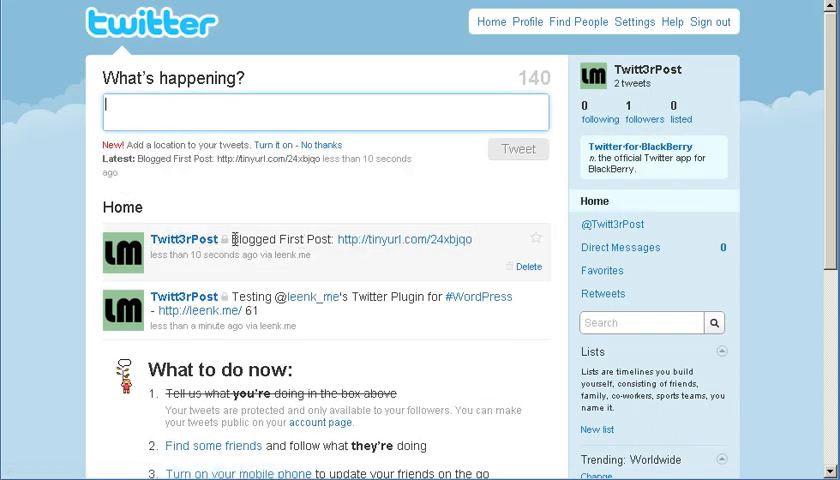
double_click(304, 240)
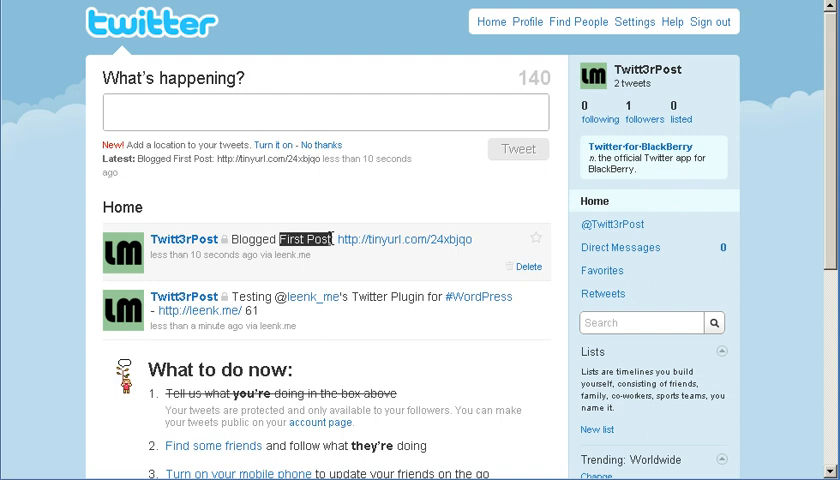
mouse_move(400, 256)
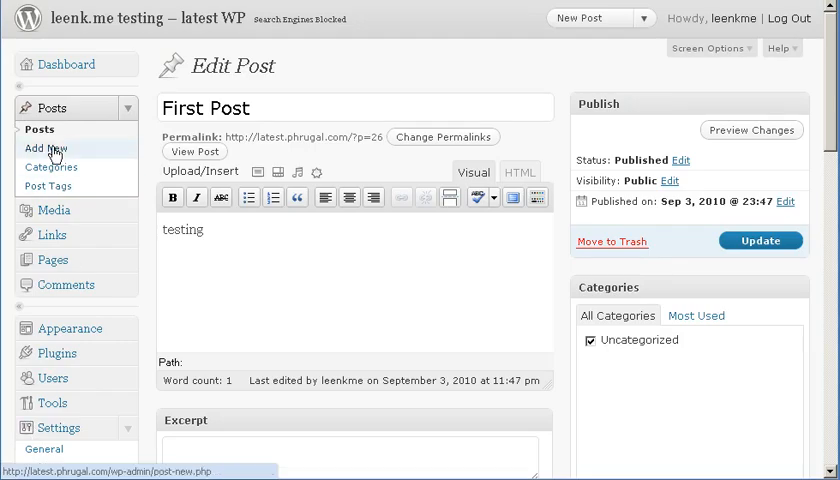
Step: Start a new post titled 'Second Post'
left_click(48, 148)
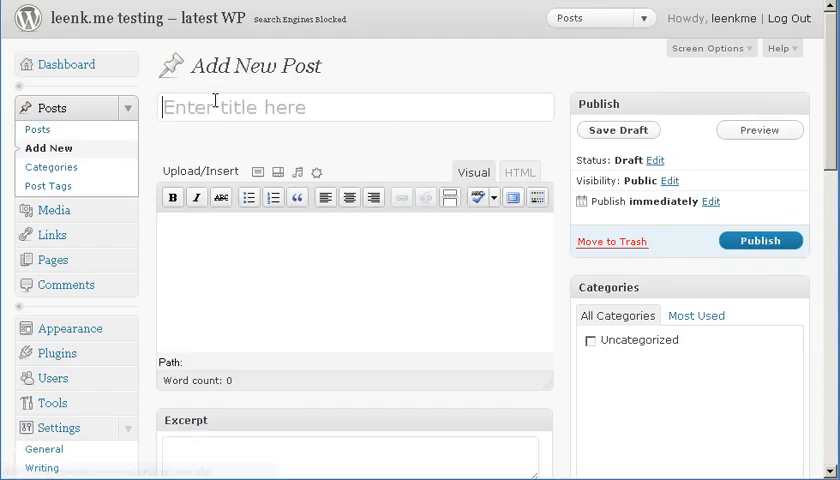
type("Second Post")
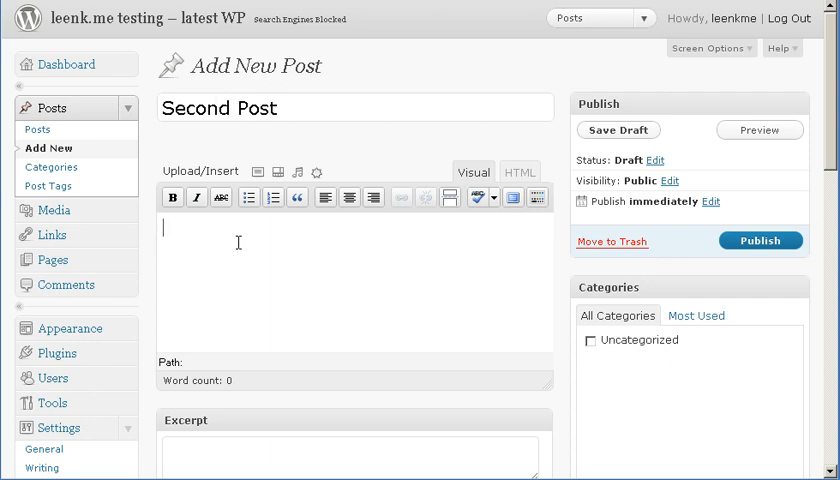
scroll("down", 3)
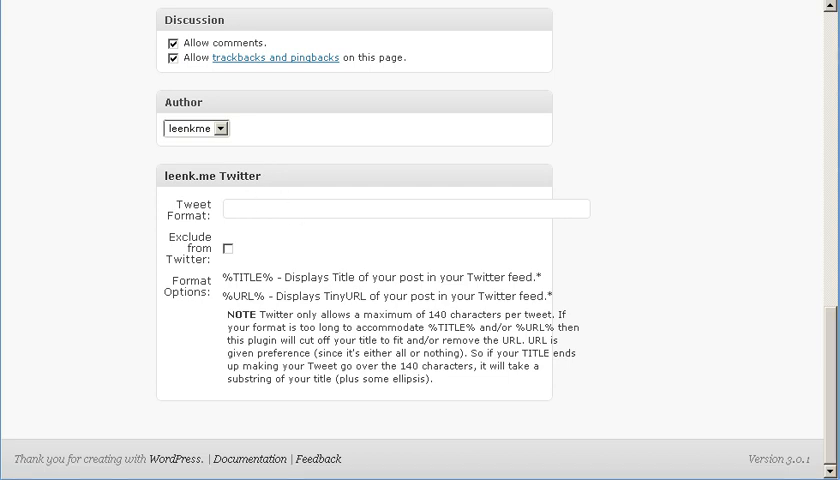
left_click(400, 208)
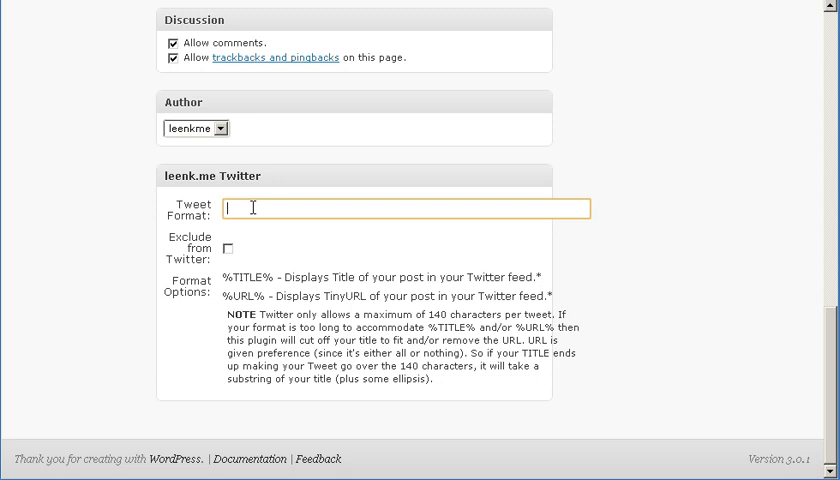
type("Testing Twitter #")
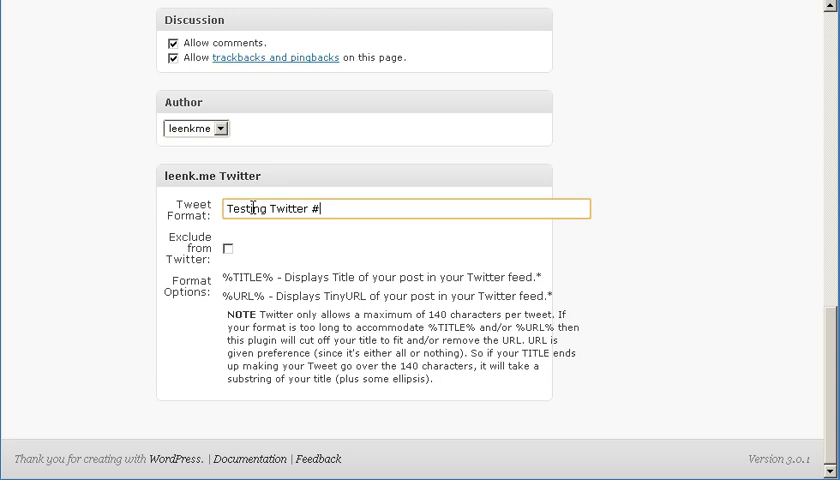
type("WordPress @l")
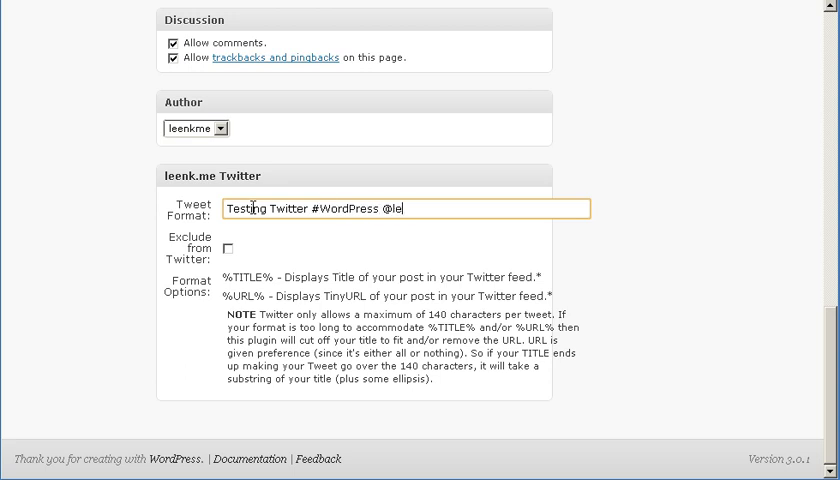
type("enk_me")
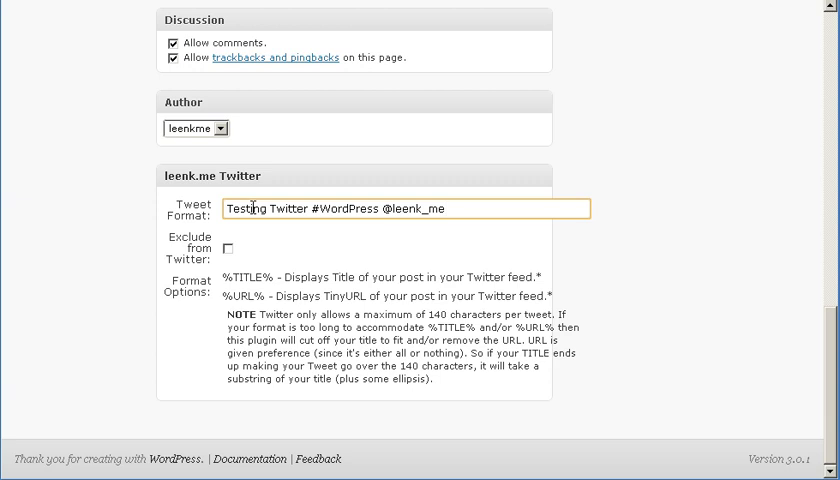
type("%URL%")
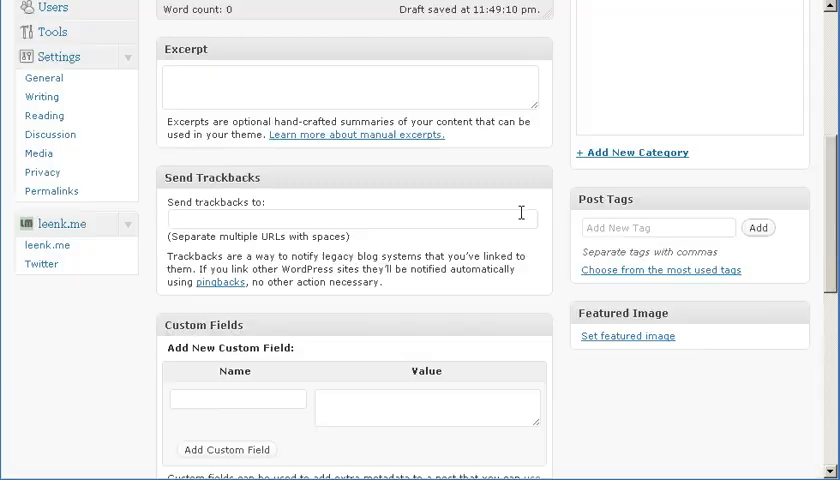
Step: Publish 'Second Post' and switch to the Twitter timeline
scroll("up", 3)
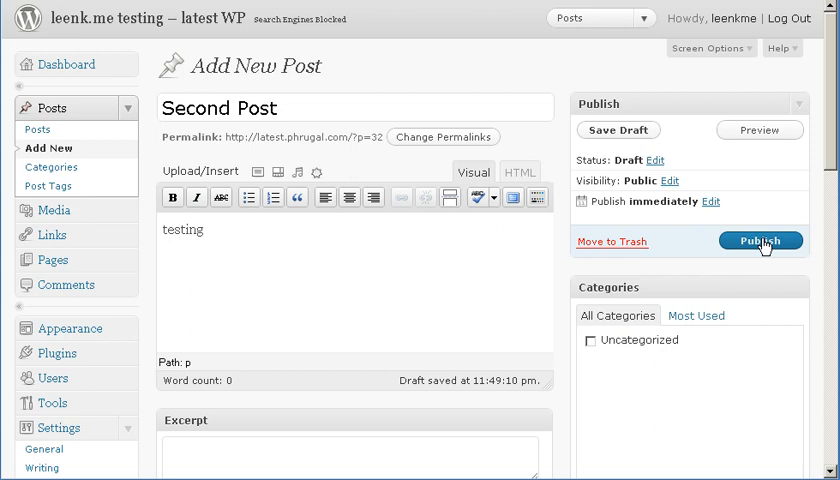
left_click(760, 240)
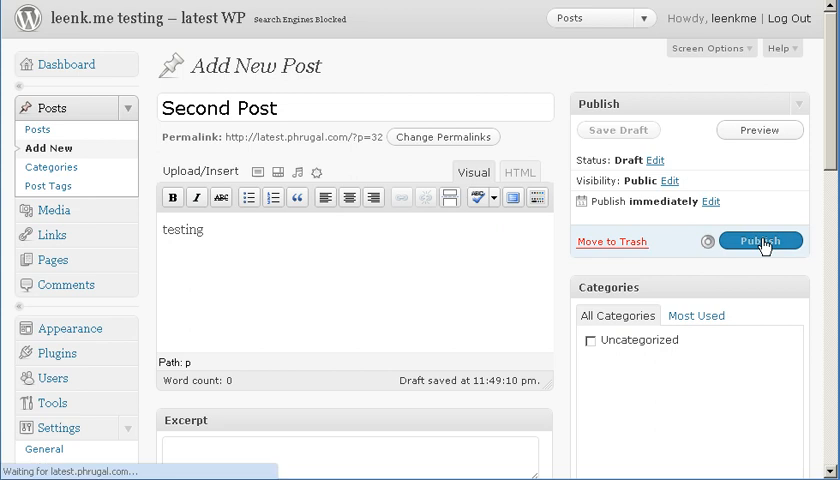
left_click(760, 240)
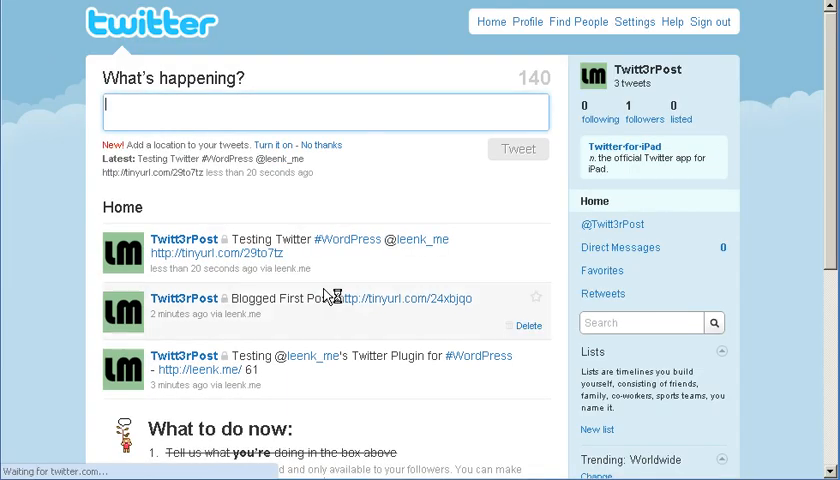
mouse_move(280, 240)
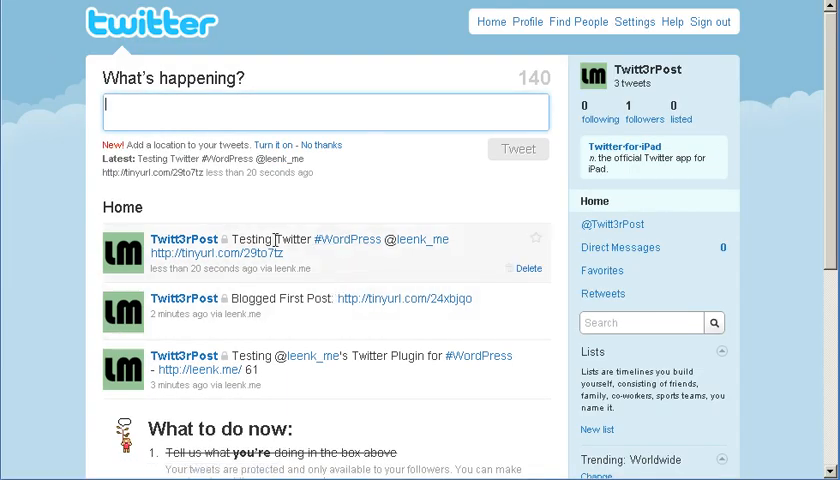
mouse_move(348, 240)
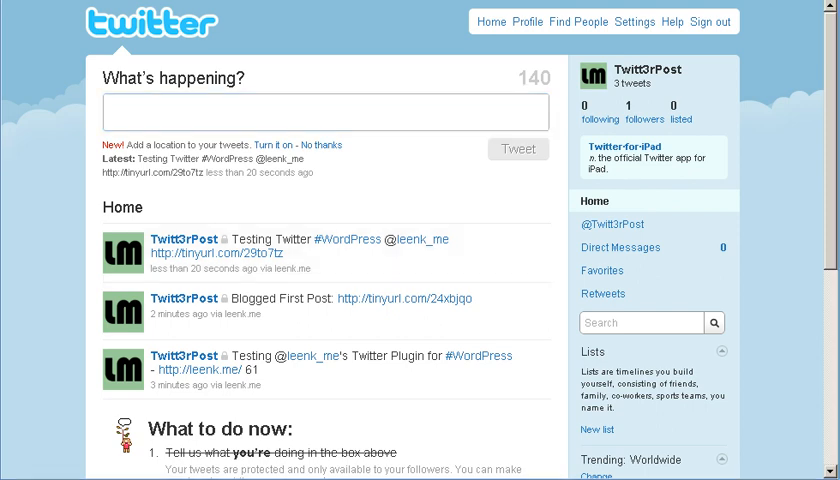
Step: Return to the WordPress editor after the custom tweet appears on Twitter
left_click(324, 112)
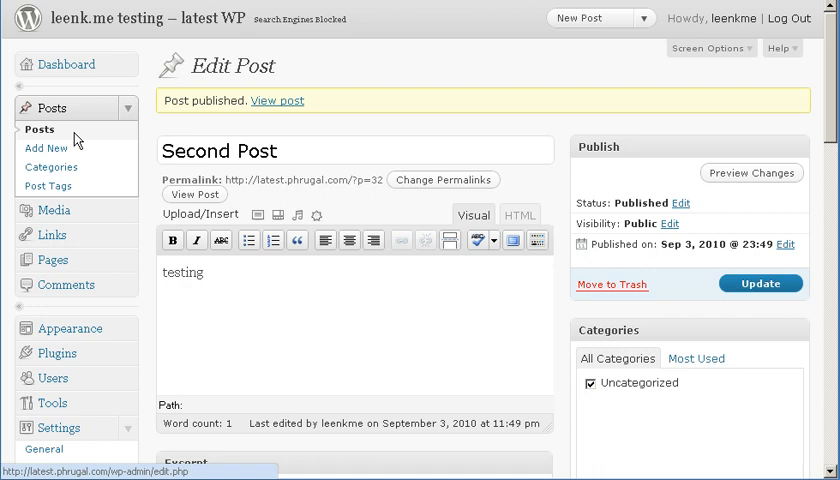
Step: Retweet 'Old Post' from the Posts list and acknowledge the tweet-sent confirmation
left_click(40, 128)
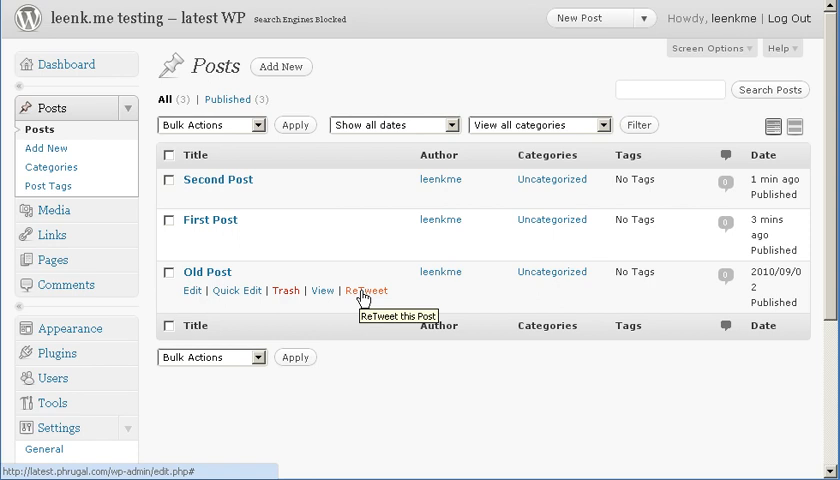
left_click(368, 292)
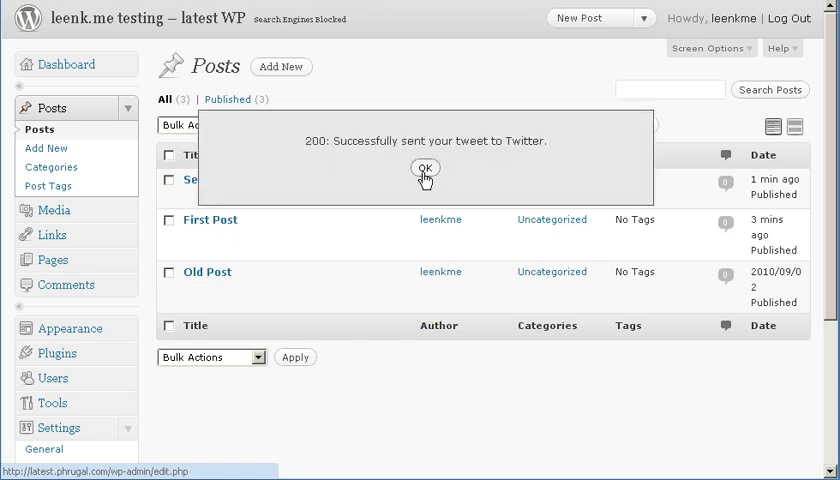
left_click(424, 168)
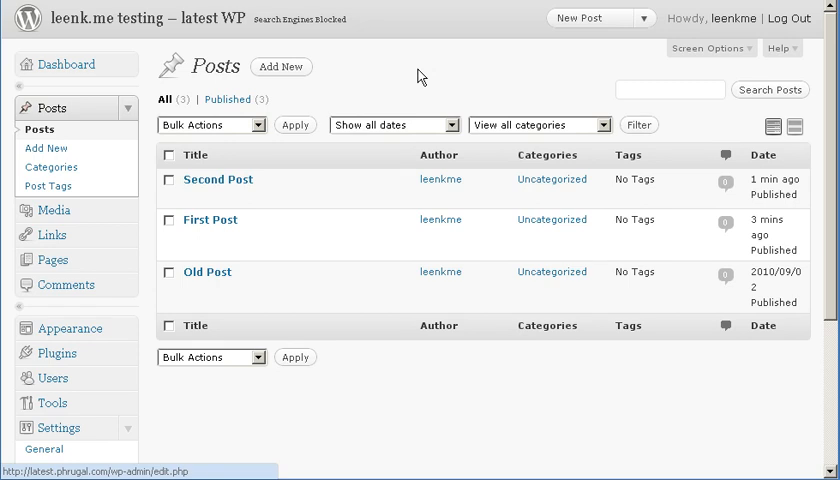
mouse_move(218, 180)
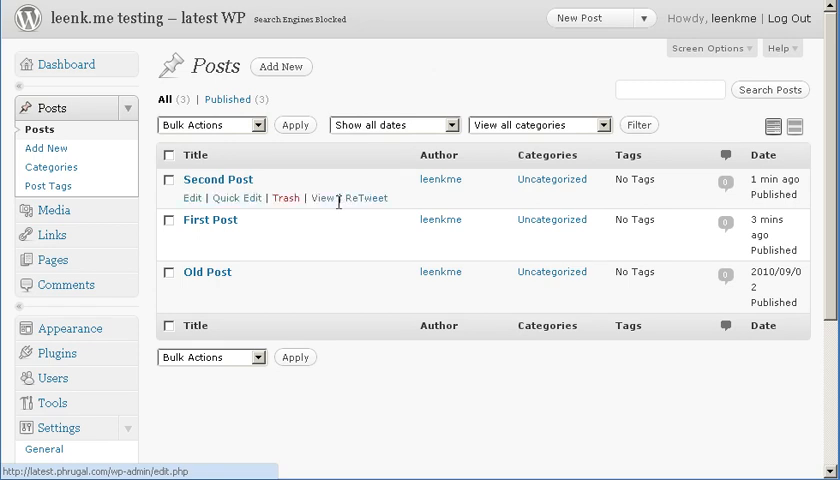